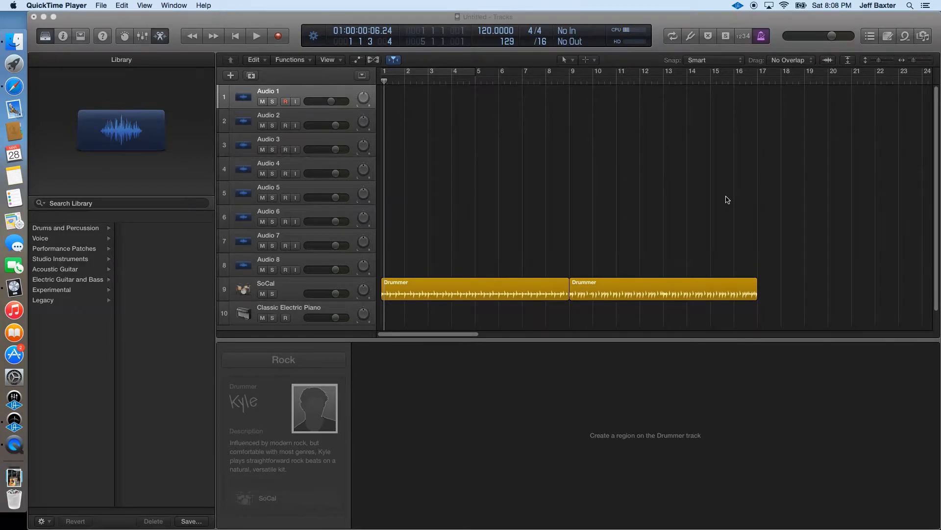
pyautogui.moveTo(354, 111)
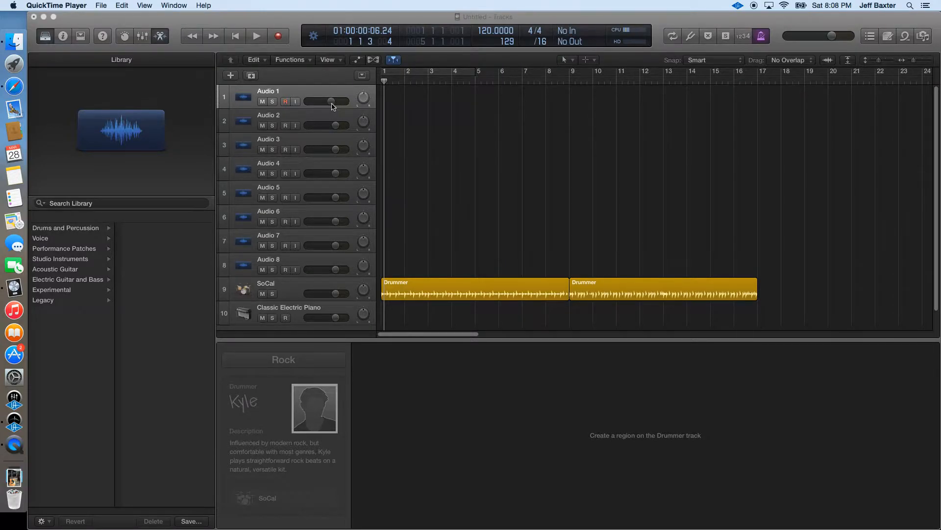
pyautogui.moveTo(329, 107)
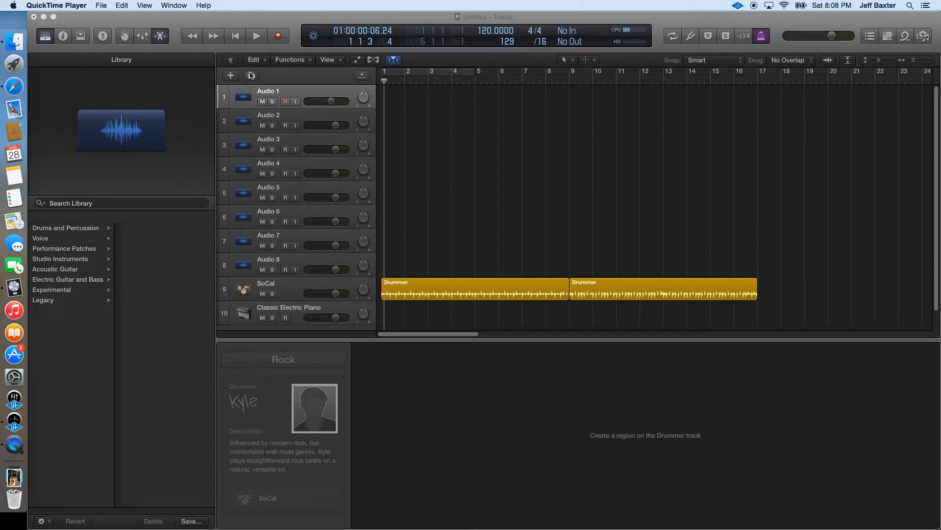
# Show the Controller Assignments in Expert View and switch Learn Mode off, keeping the Oxygen 61 Volume mapping listed.
pyautogui.click(47, 6)
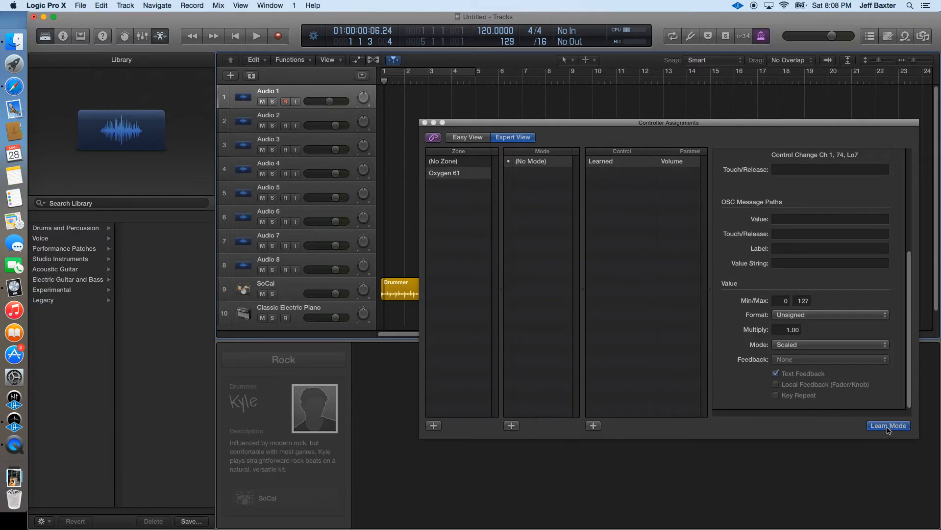
pyautogui.click(889, 425)
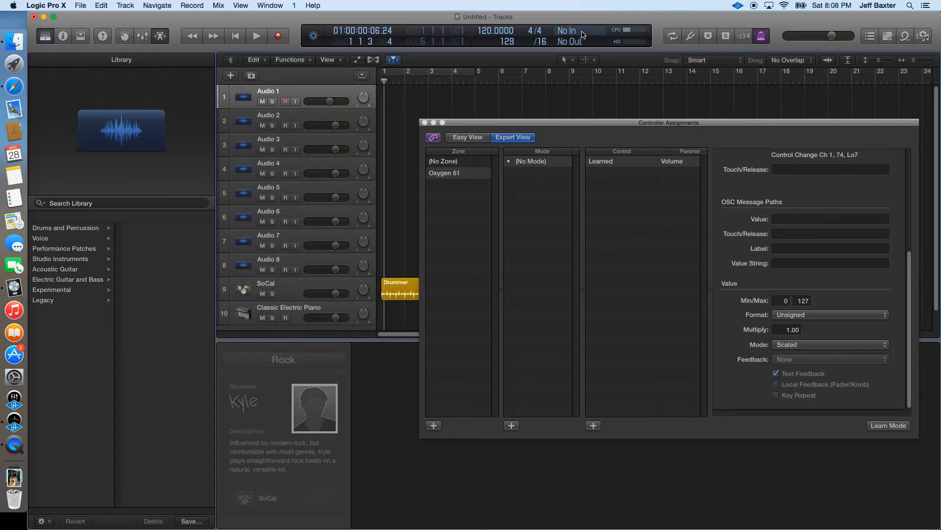
pyautogui.moveTo(582, 32)
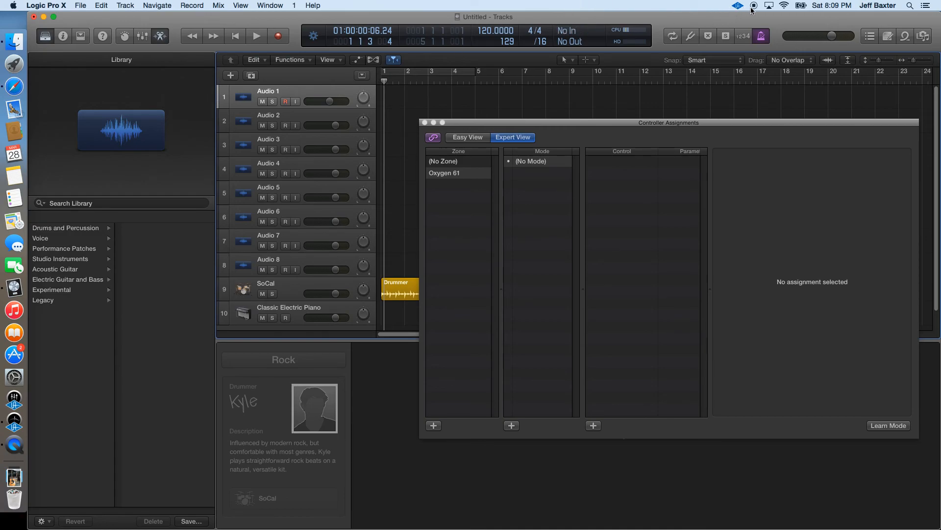
pyautogui.moveTo(775, 3)
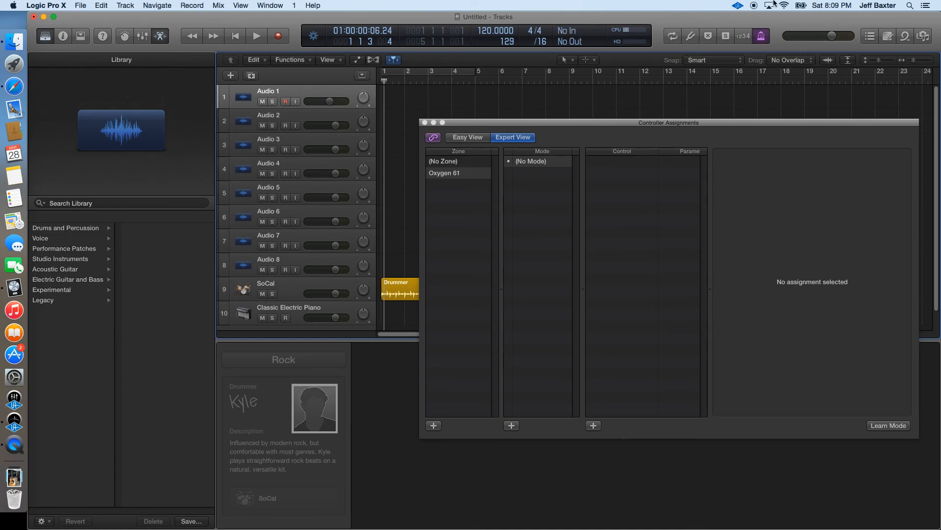